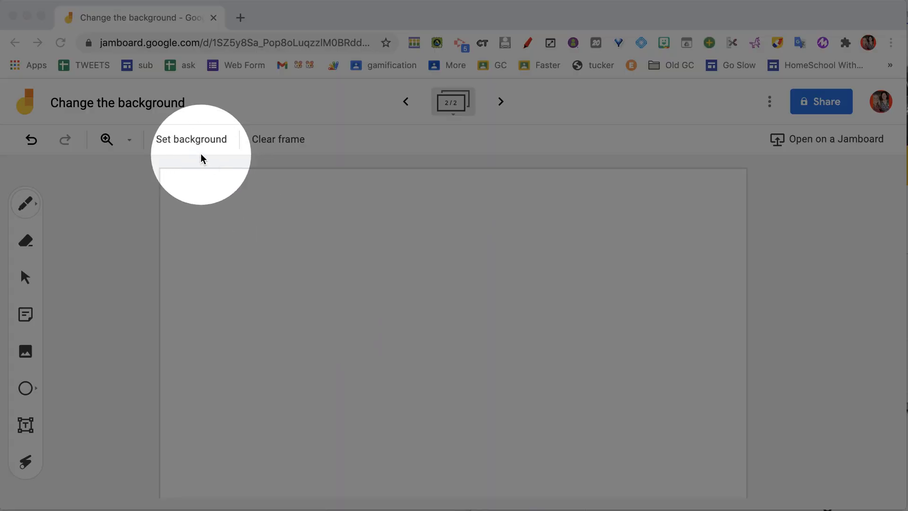
# - Choose an image as the second frame's background after first dismissing the background menu
pyautogui.click(191, 139)
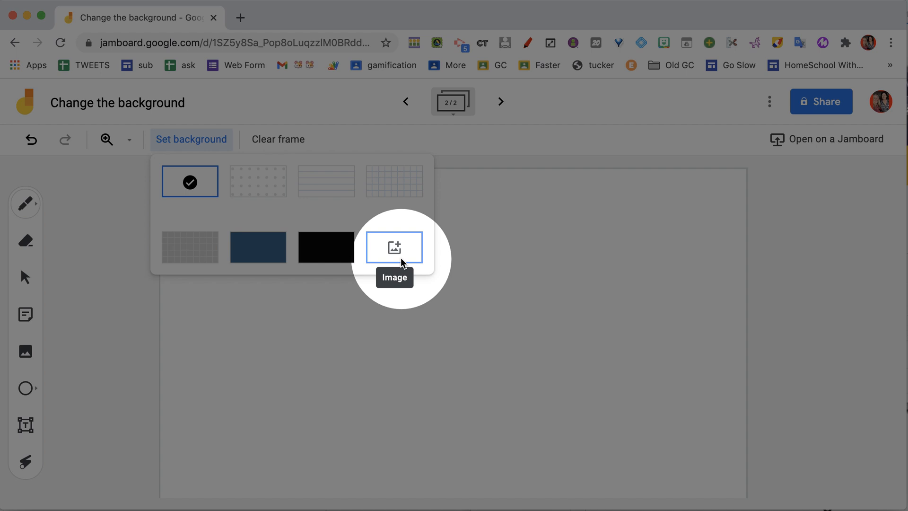
pyautogui.click(393, 247)
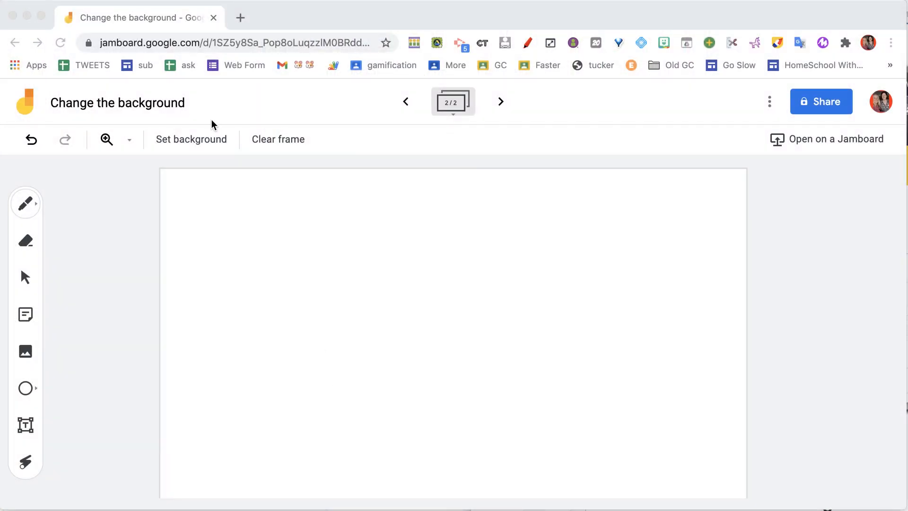
pyautogui.click(191, 139)
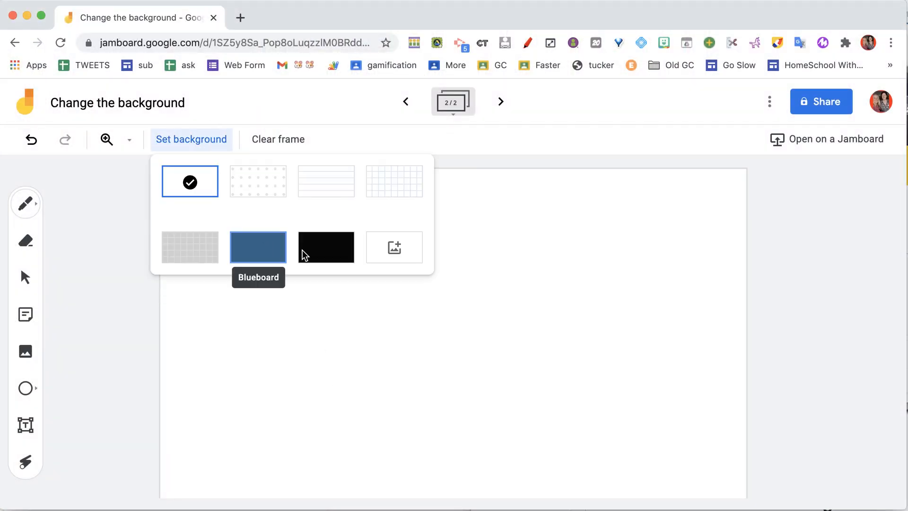
pyautogui.moveTo(393, 247)
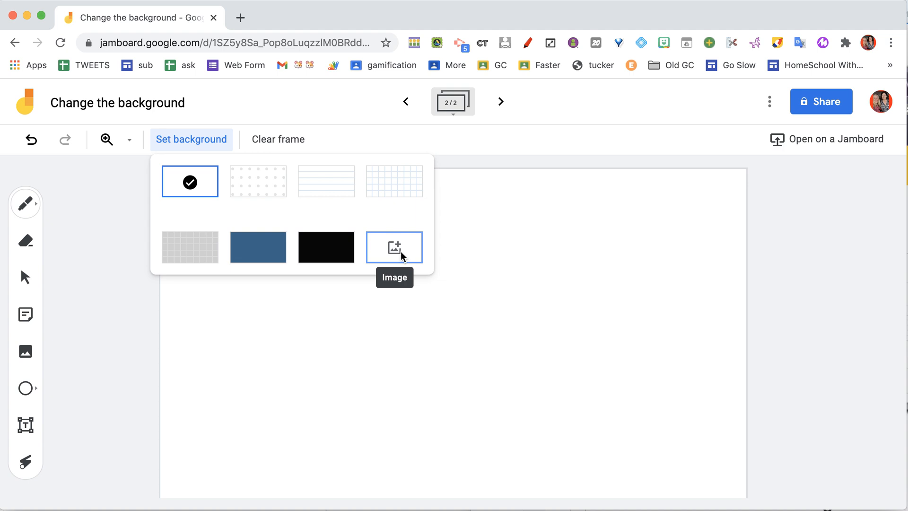
pyautogui.click(394, 247)
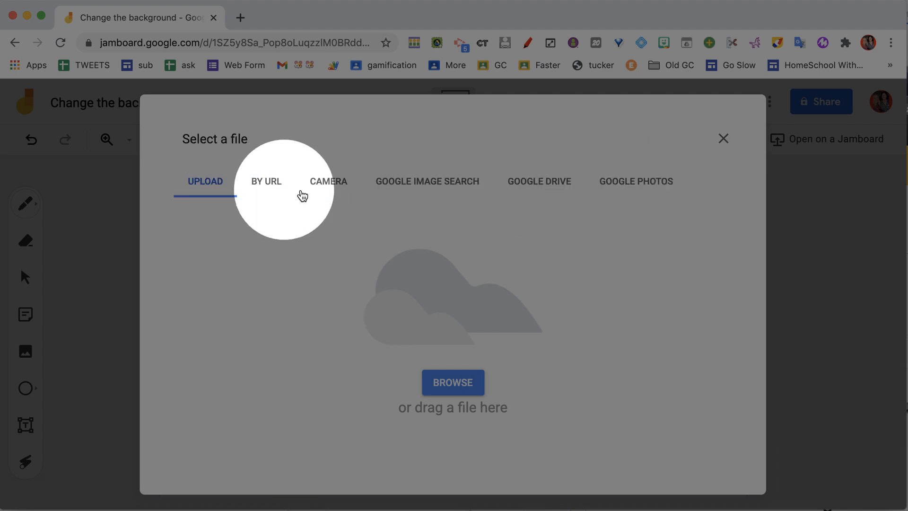
# - Allow camera access and capture a webcam snapshot in the Camera tab
pyautogui.click(329, 181)
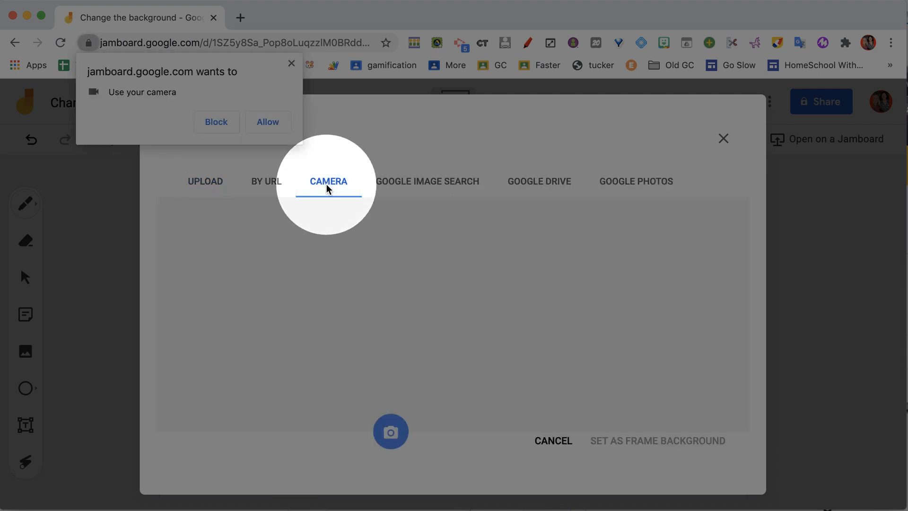
pyautogui.click(268, 122)
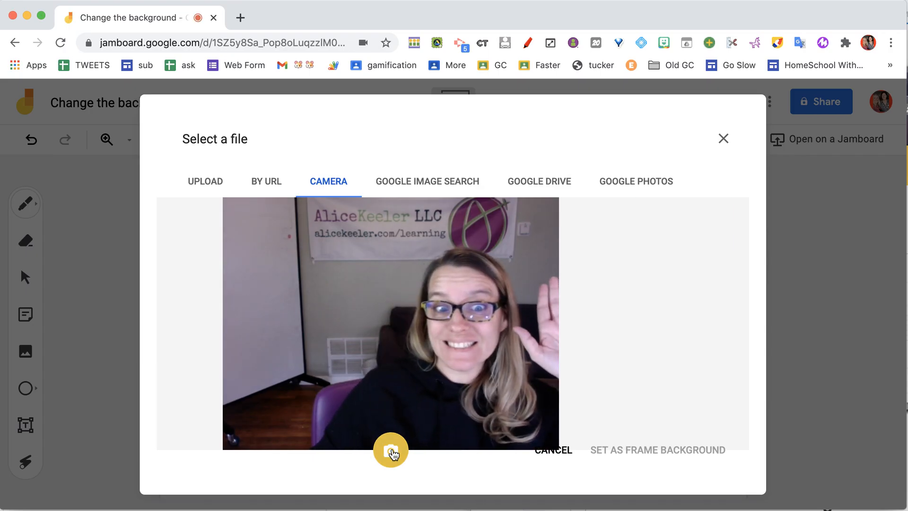
pyautogui.click(390, 450)
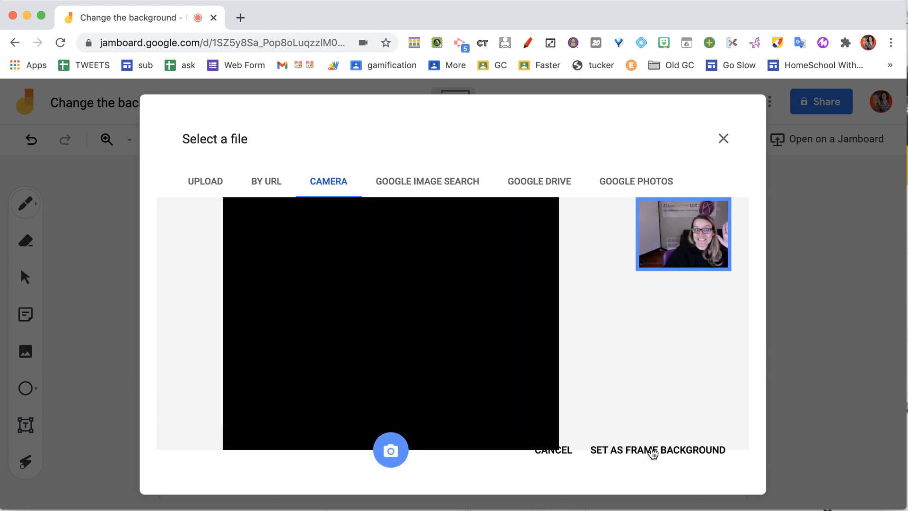
# - Make the snapshot frame 2's background and doodle over it with the red pen
pyautogui.click(658, 450)
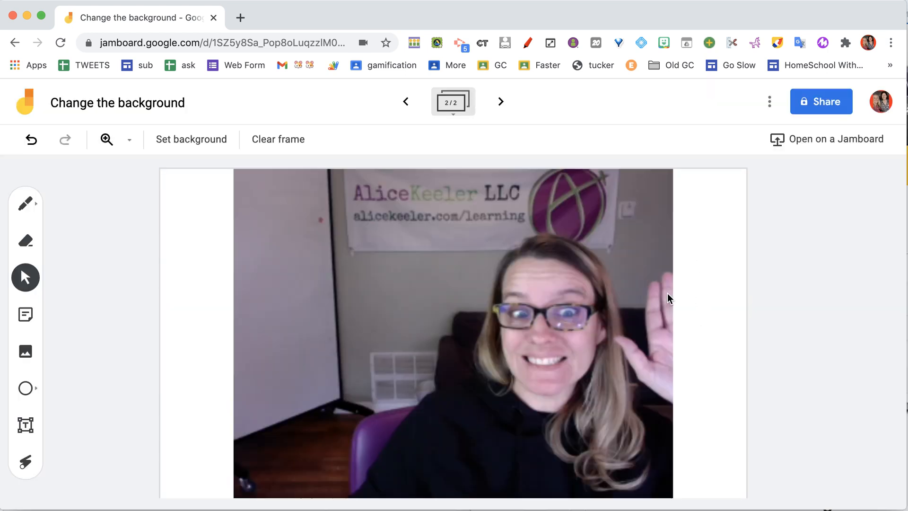
pyautogui.moveTo(358, 278)
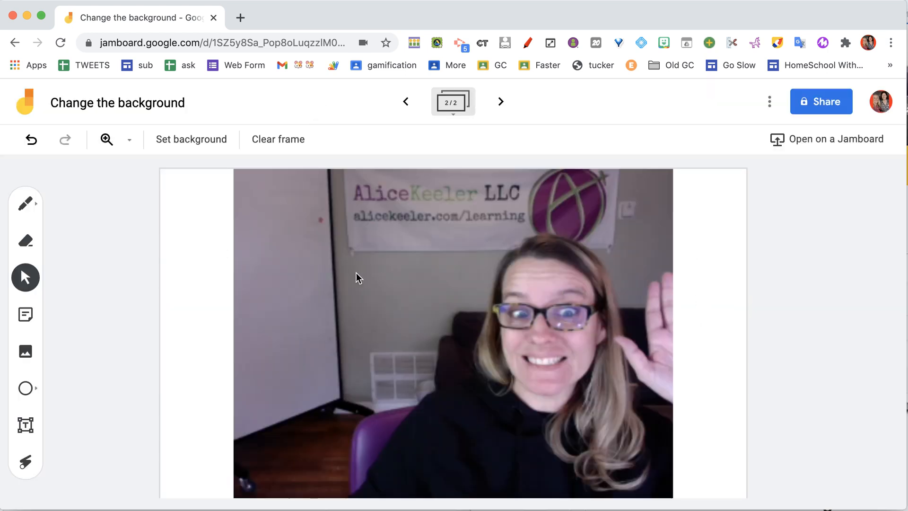
pyautogui.click(25, 203)
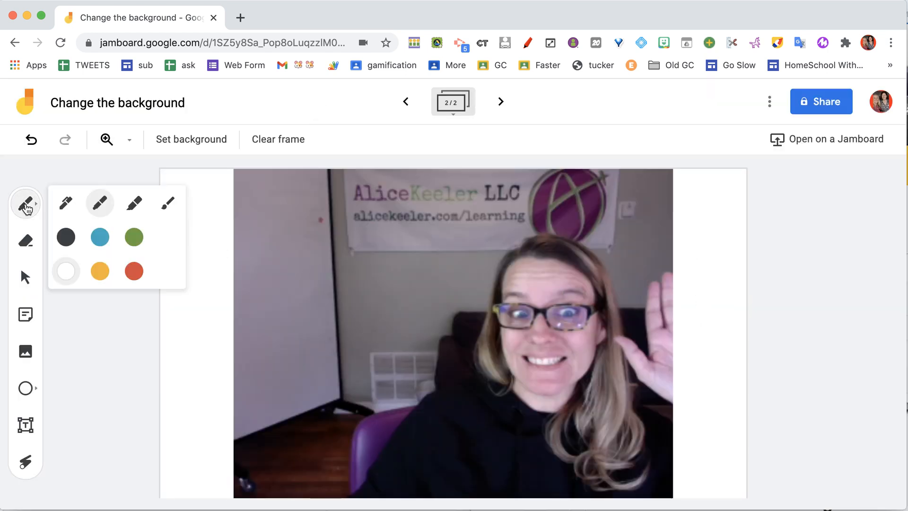
pyautogui.click(134, 272)
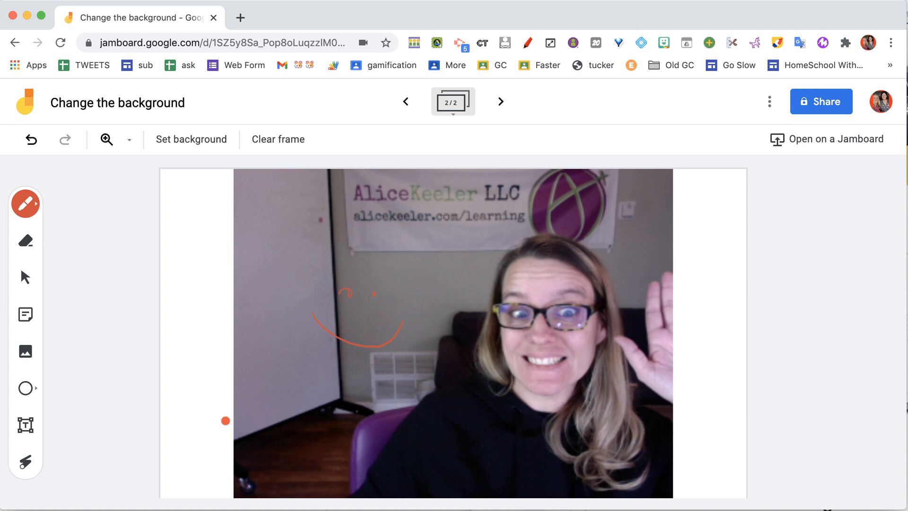
# - Return to the Select tool and add a blank third frame
pyautogui.click(25, 277)
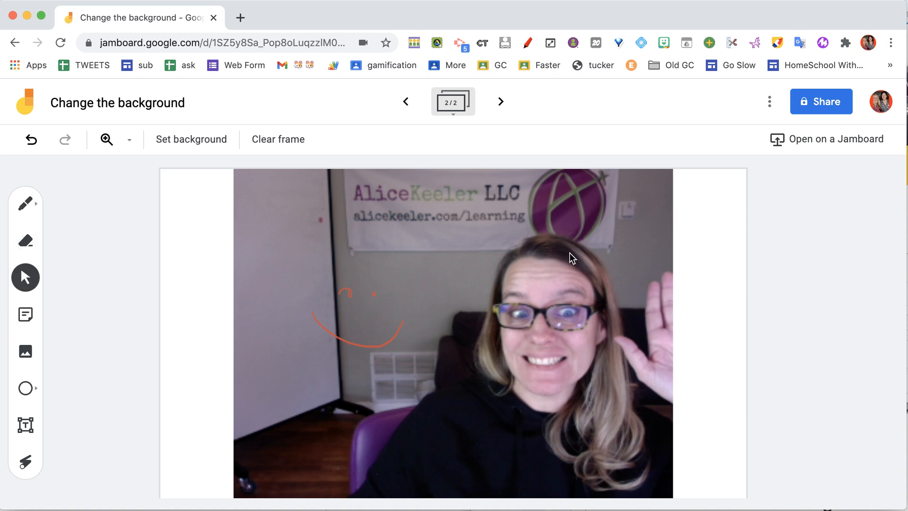
pyautogui.moveTo(619, 283)
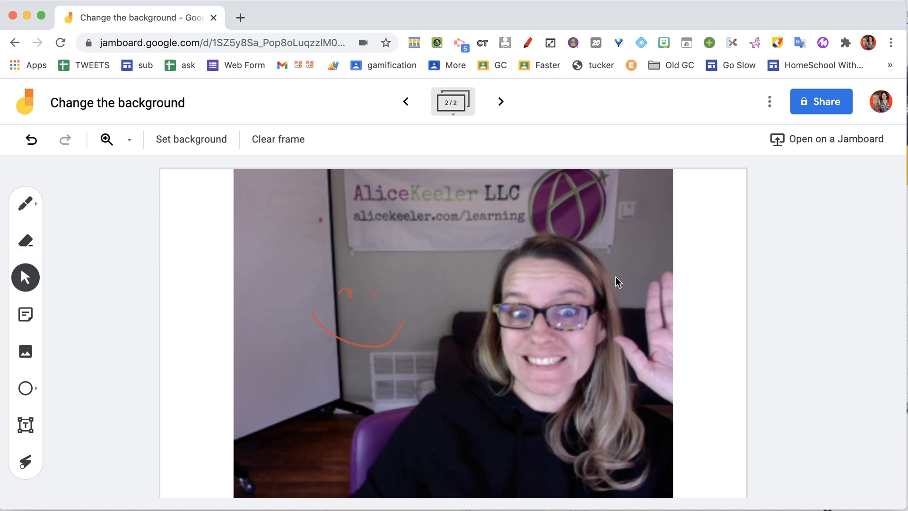
pyautogui.click(501, 102)
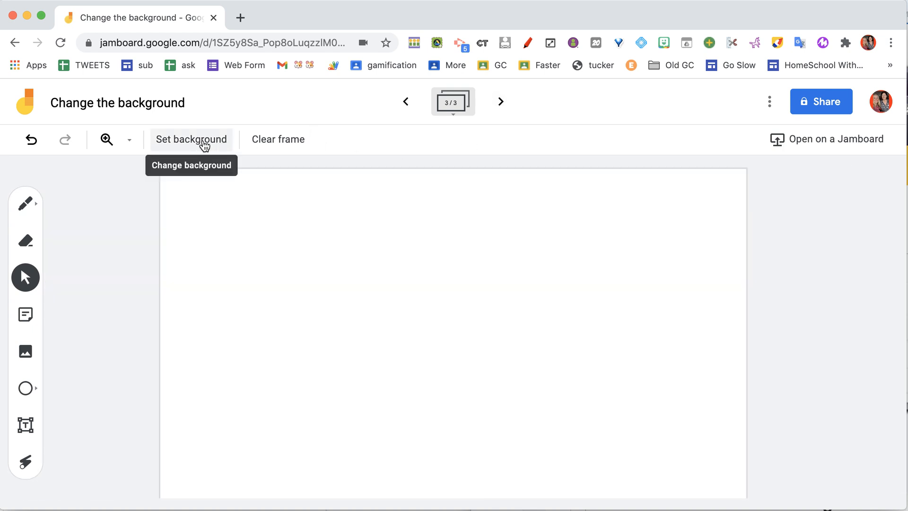
# - Search images for 'free texture' and set the dark grey-blue texture as frame 3's background
pyautogui.click(191, 140)
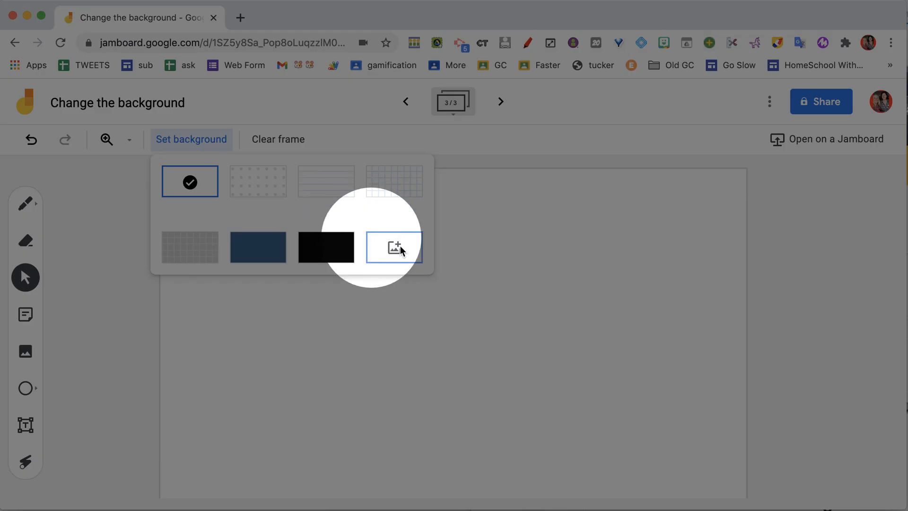
pyautogui.click(394, 247)
pyautogui.write('f')
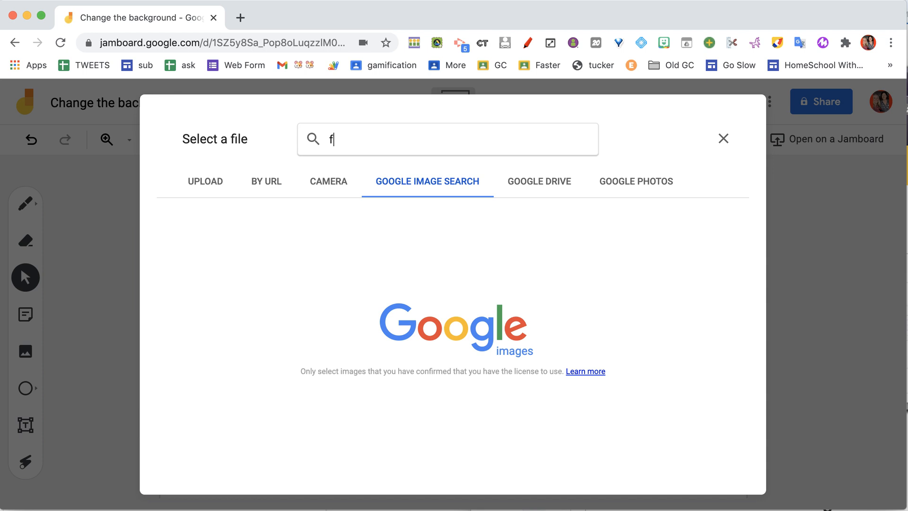
pyautogui.write('ree s')
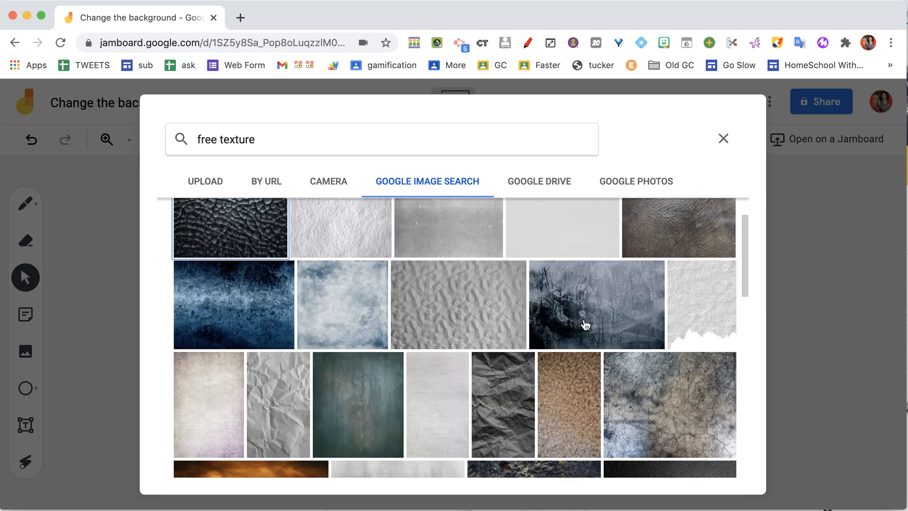
pyautogui.click(597, 304)
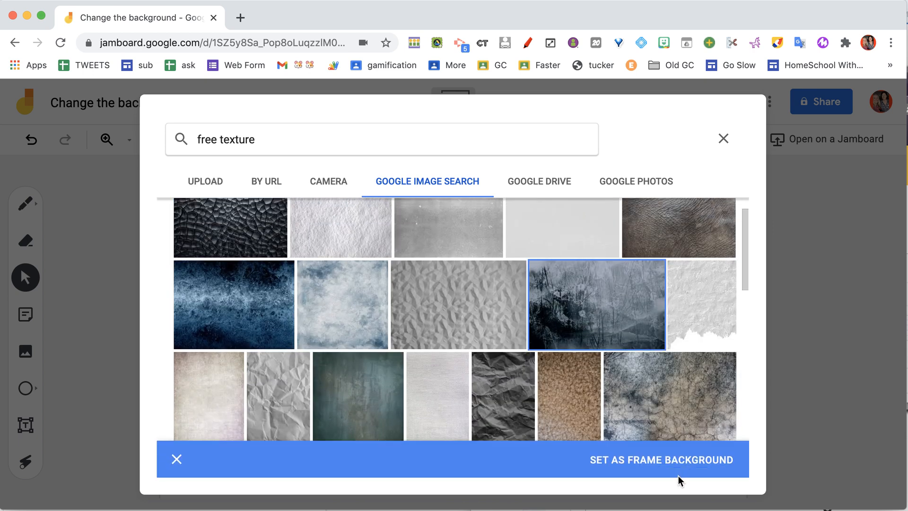
pyautogui.click(661, 459)
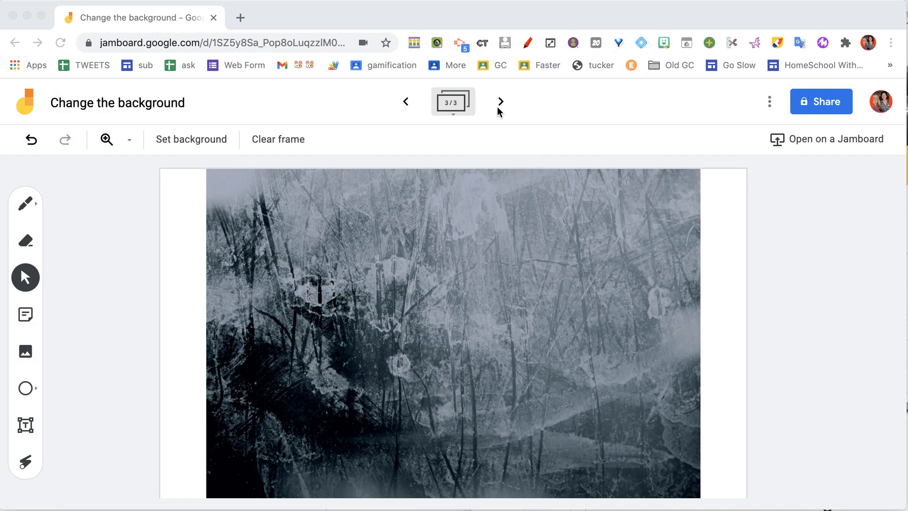
# - Reach the Upload tab of the background image picker for the fourth frame
pyautogui.click(191, 139)
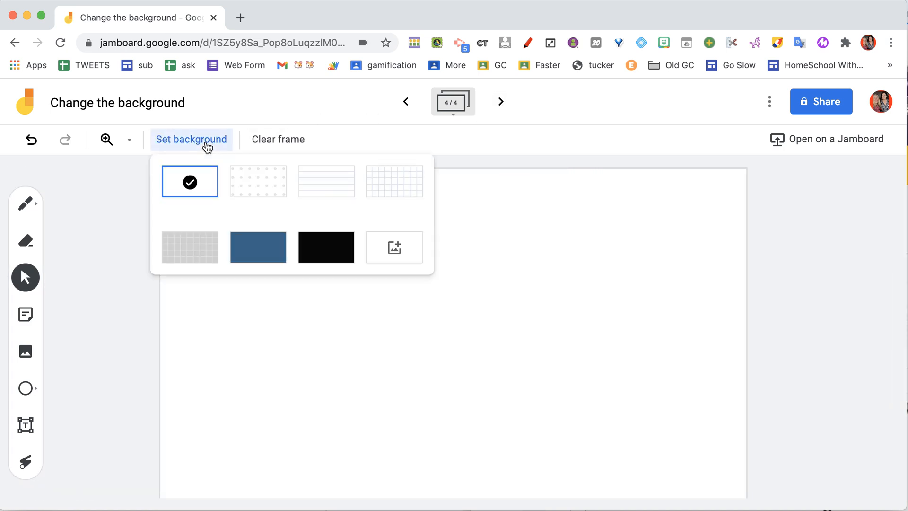
pyautogui.click(393, 247)
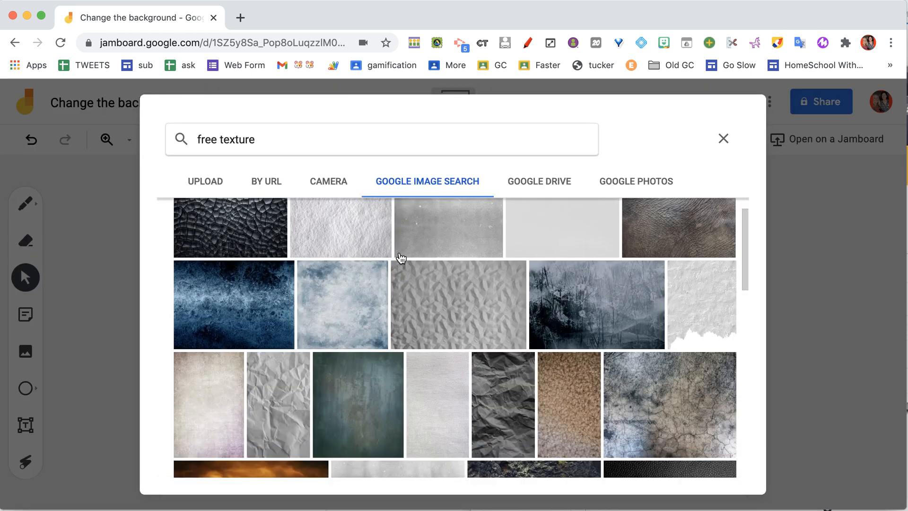
pyautogui.moveTo(212, 190)
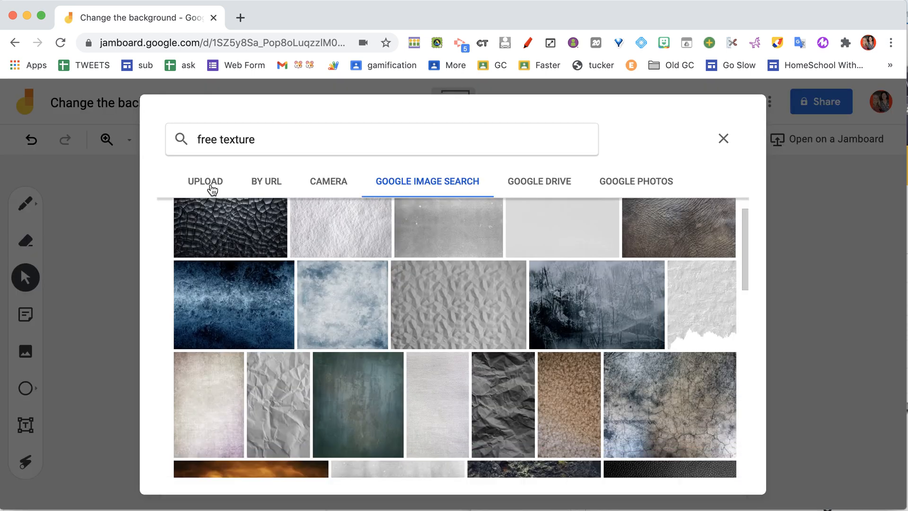
pyautogui.click(204, 180)
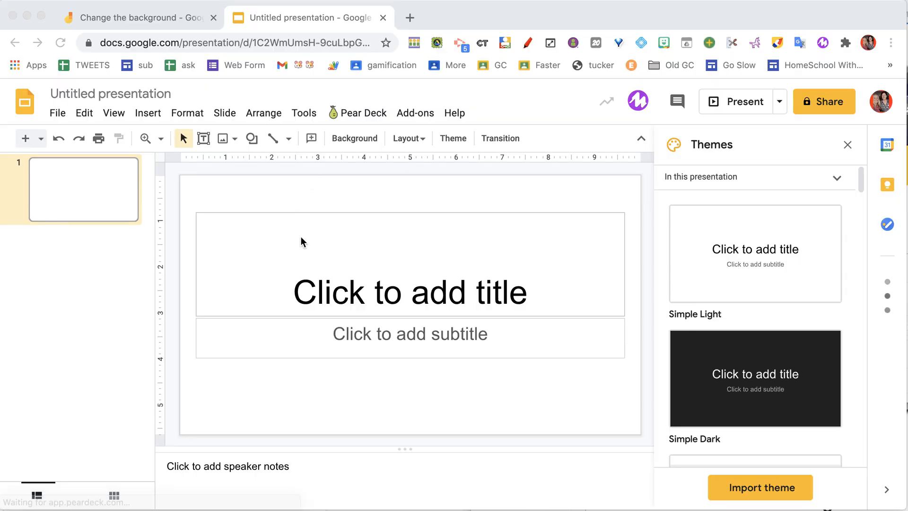
# - Add a second slide using the Blank layout
pyautogui.click(41, 138)
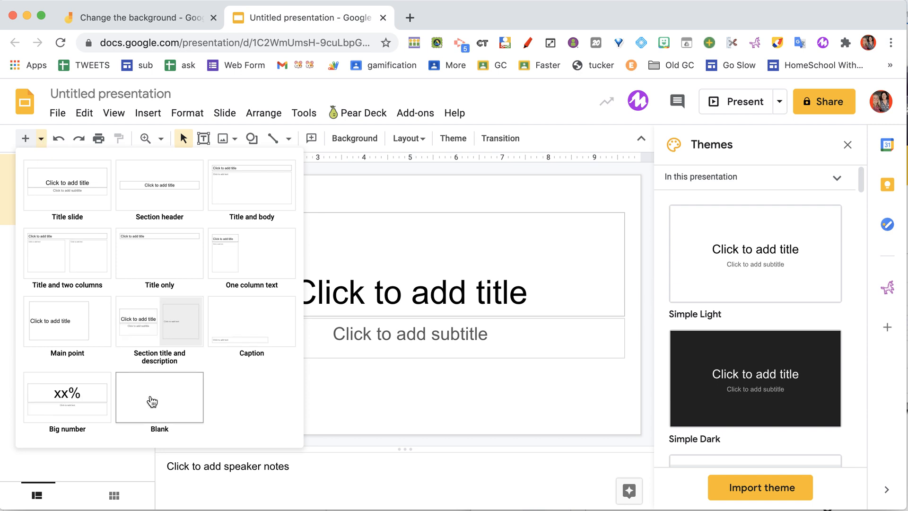
pyautogui.click(159, 397)
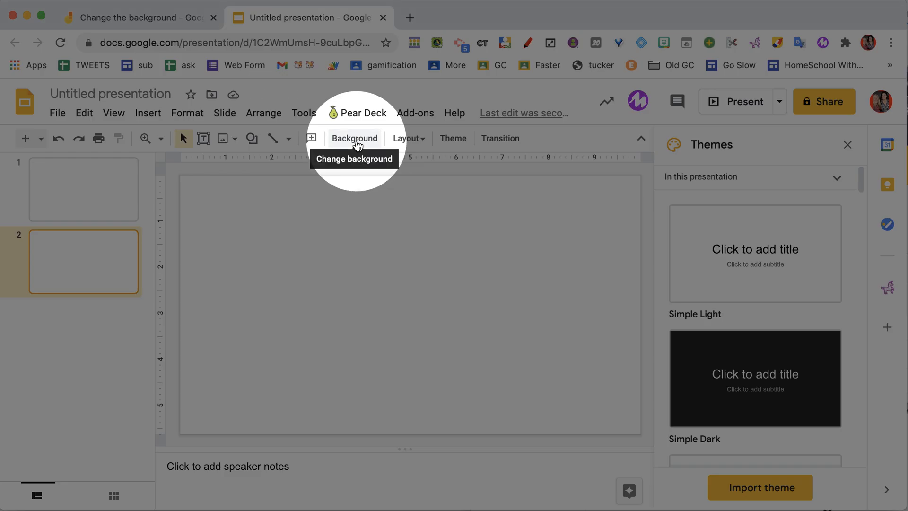
# - Set slide 2's background to a texture found by searching Google Images for 'free texture'
pyautogui.click(355, 138)
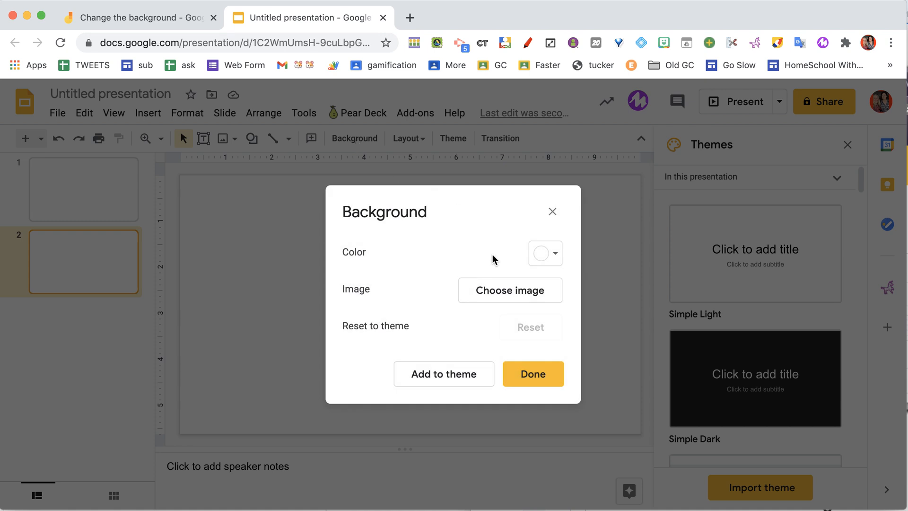
pyautogui.click(510, 290)
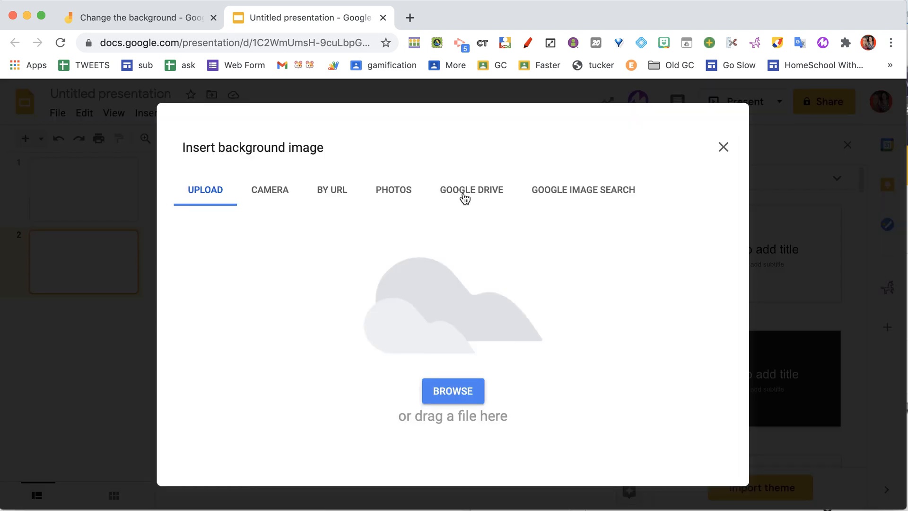
pyautogui.moveTo(568, 199)
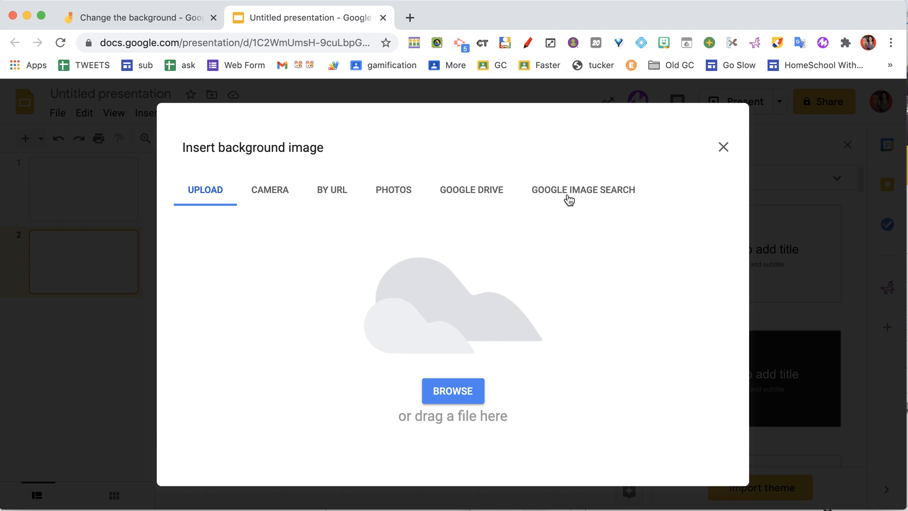
pyautogui.click(583, 189)
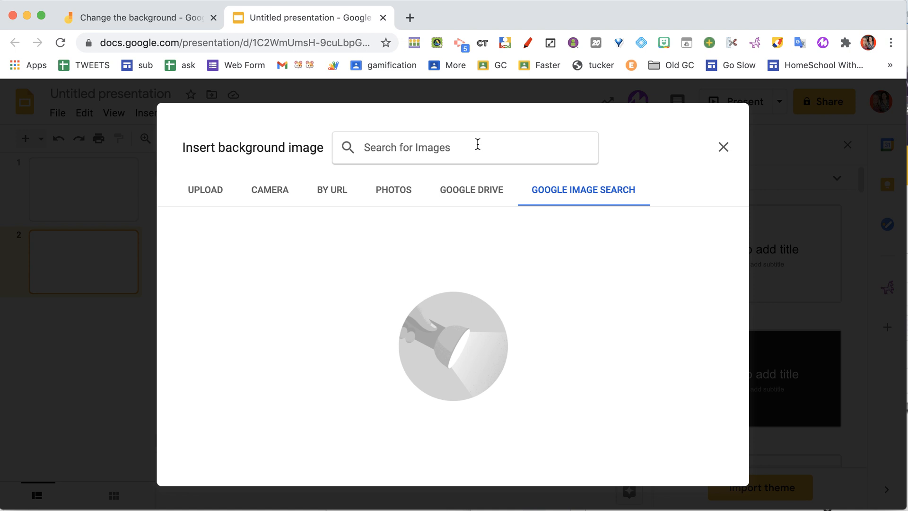
pyautogui.write('free texture')
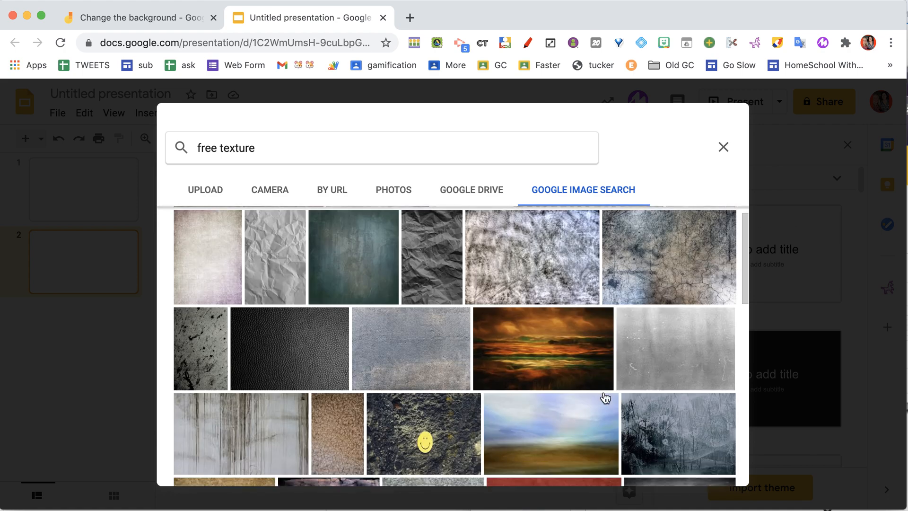
pyautogui.click(724, 146)
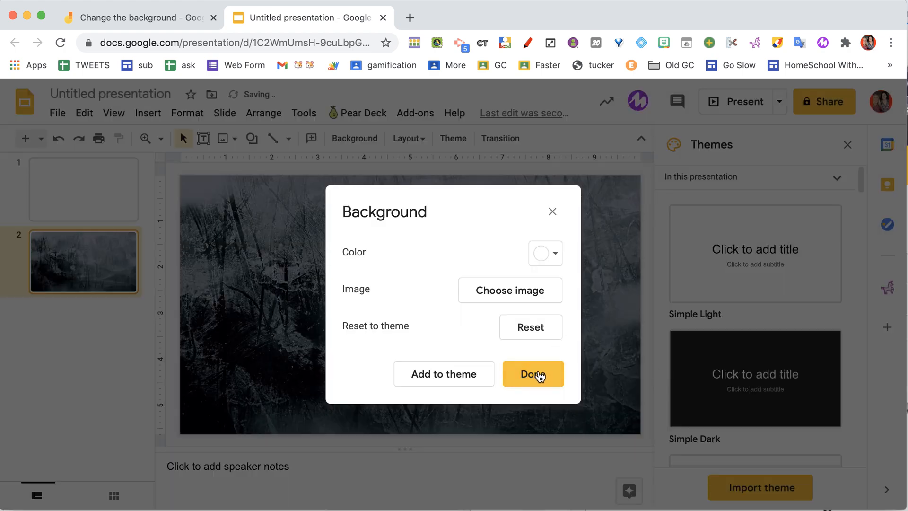
pyautogui.click(533, 374)
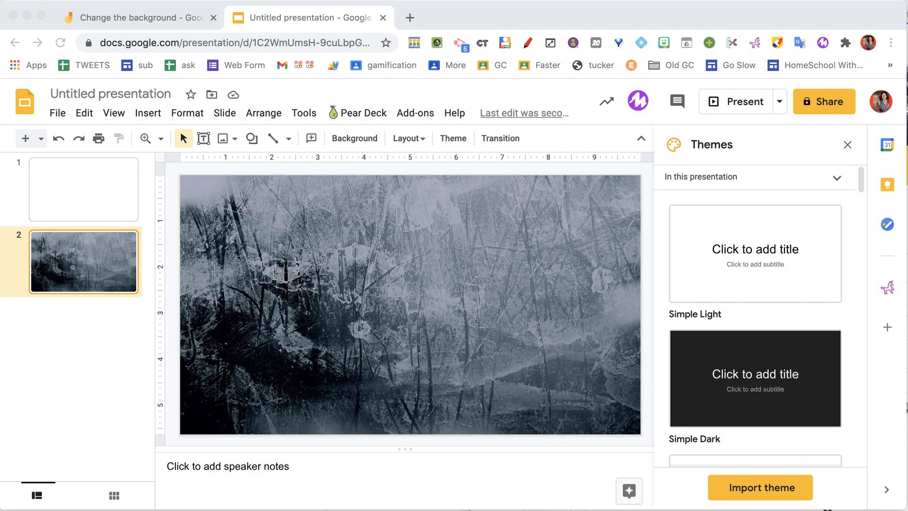
pyautogui.moveTo(57, 112)
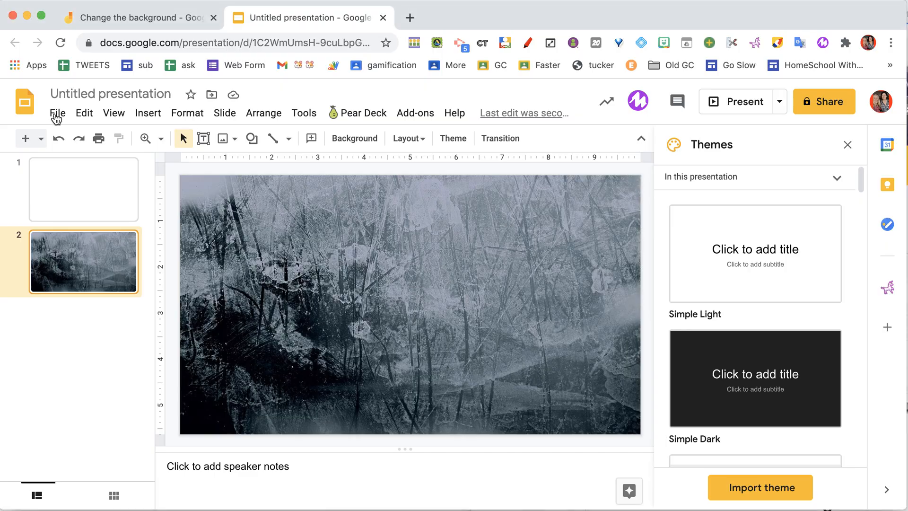
# - Download the current slide as a JPEG via File > Download, then return to Jamboard
pyautogui.click(58, 113)
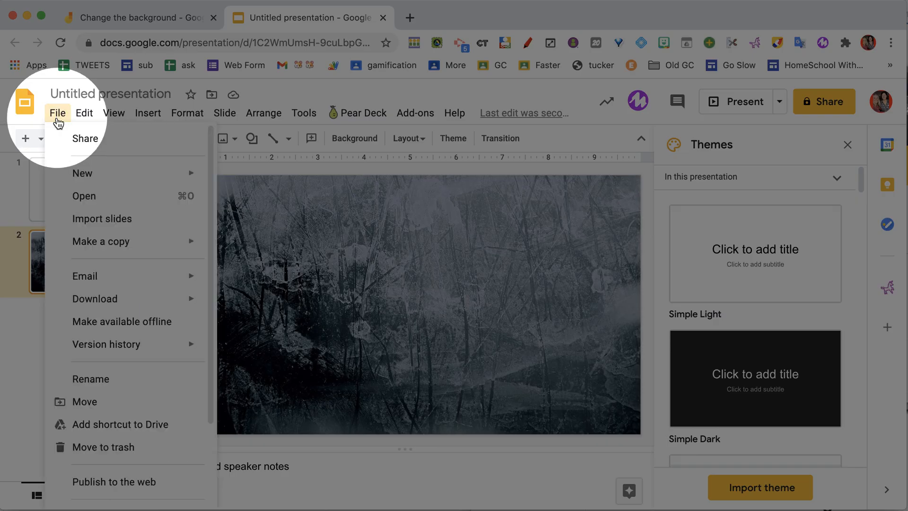
pyautogui.click(94, 298)
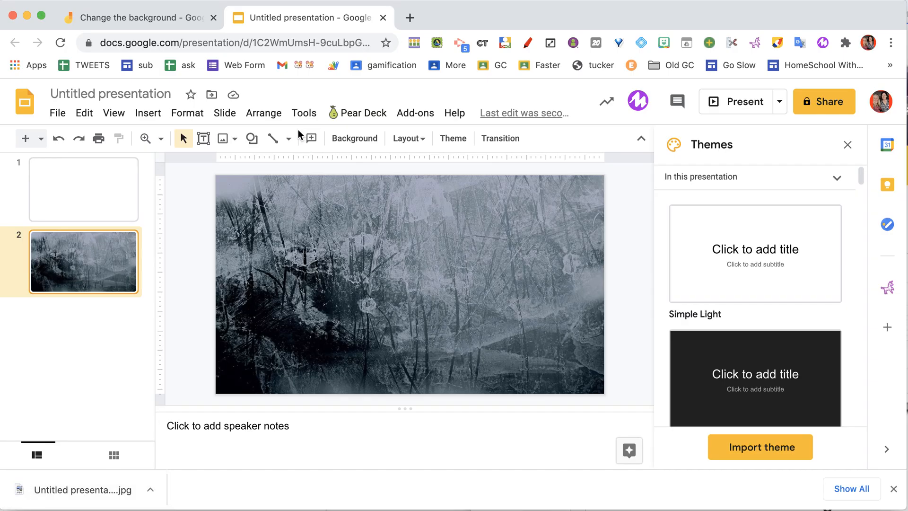
pyautogui.click(139, 17)
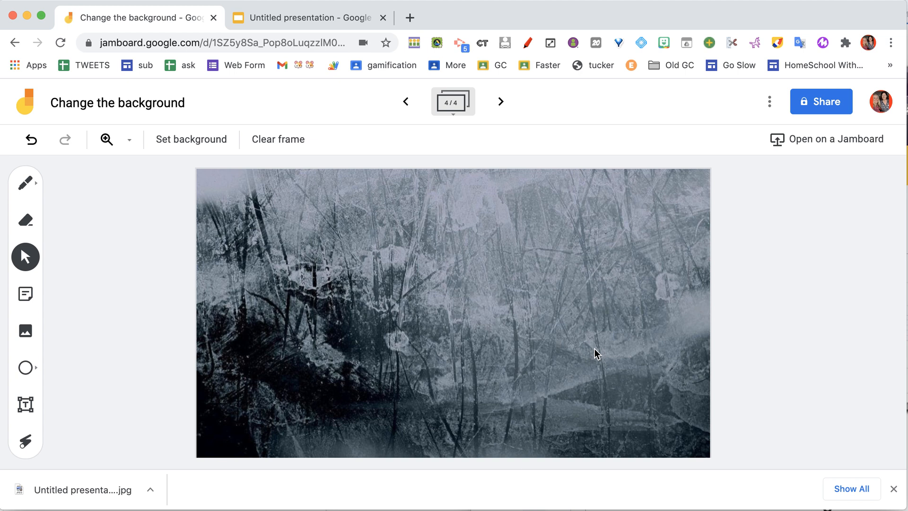
pyautogui.moveTo(426, 303)
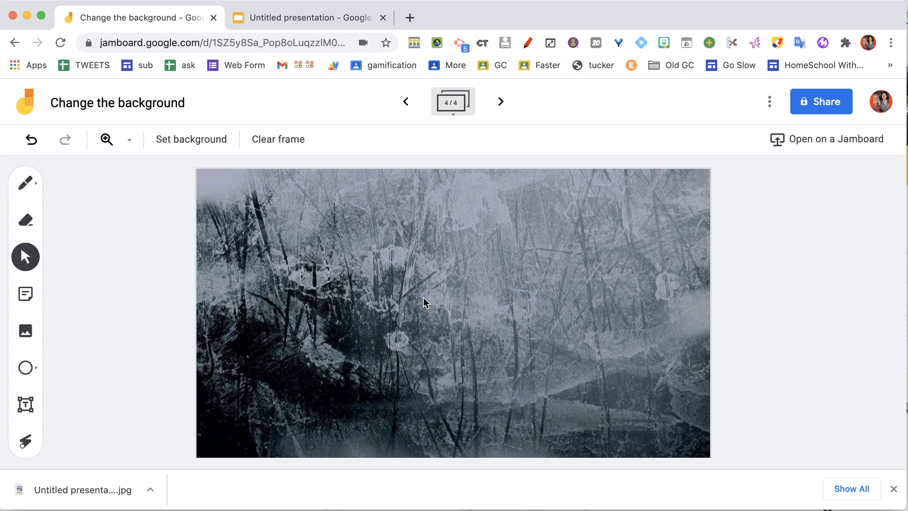
pyautogui.moveTo(262, 493)
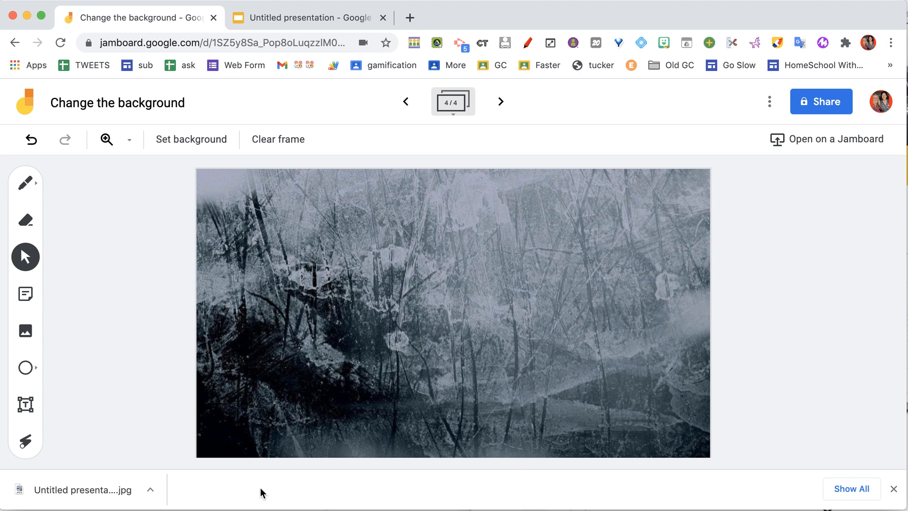
# - Draw a red test scribble with the pen over frame 4's uploaded texture background
pyautogui.click(26, 182)
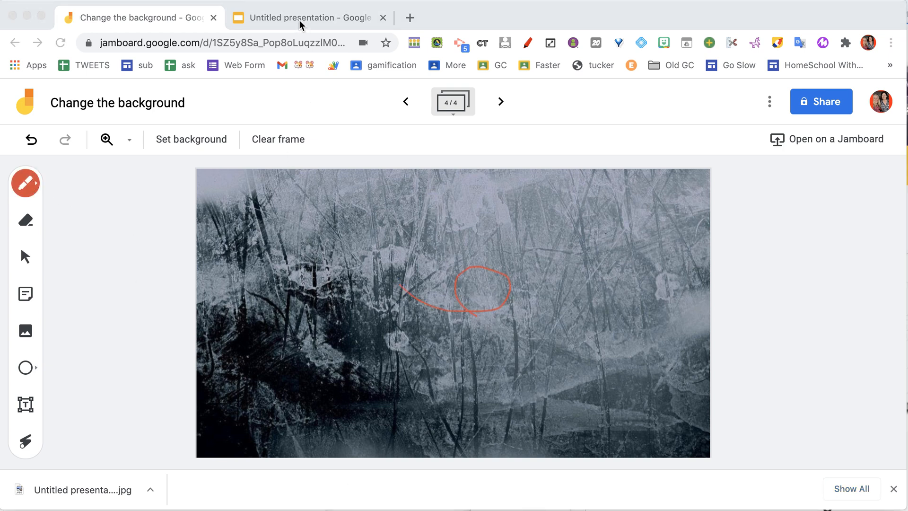
# - Add a new blank slide in Slides and choose the Rectangle shape
pyautogui.click(306, 17)
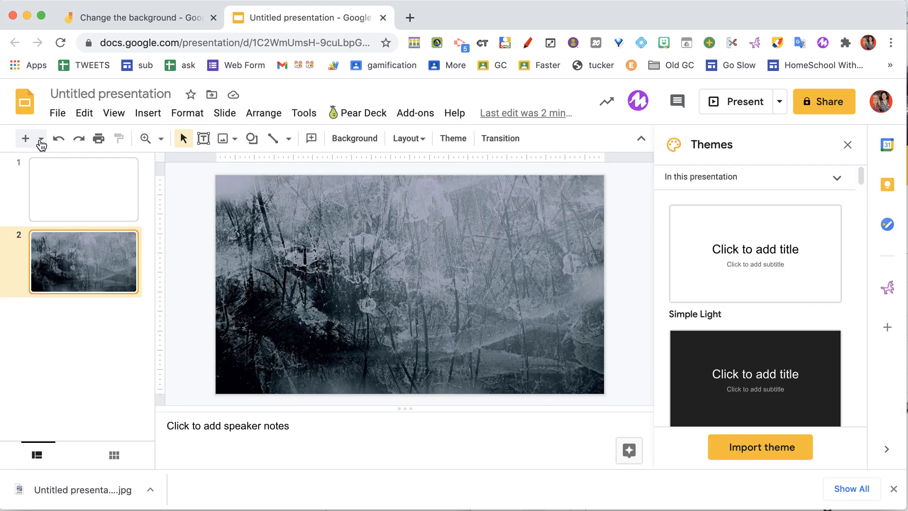
pyautogui.click(40, 138)
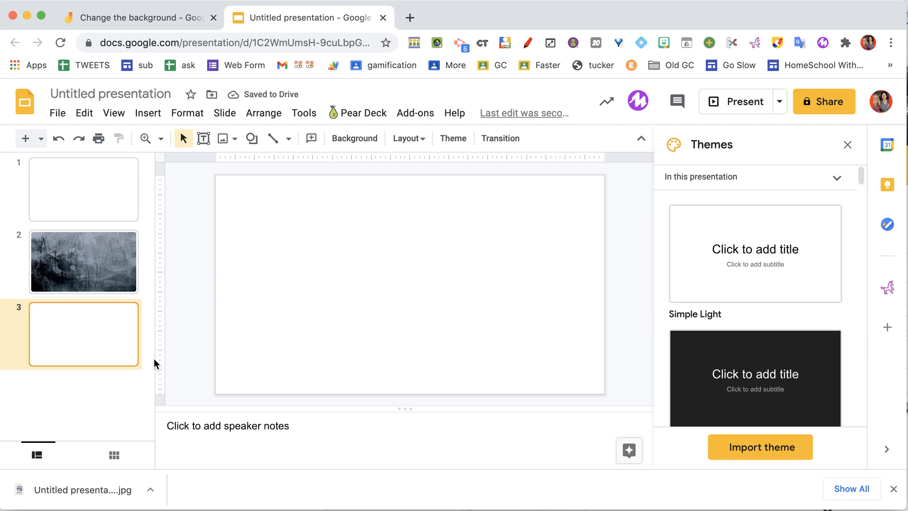
pyautogui.moveTo(236, 123)
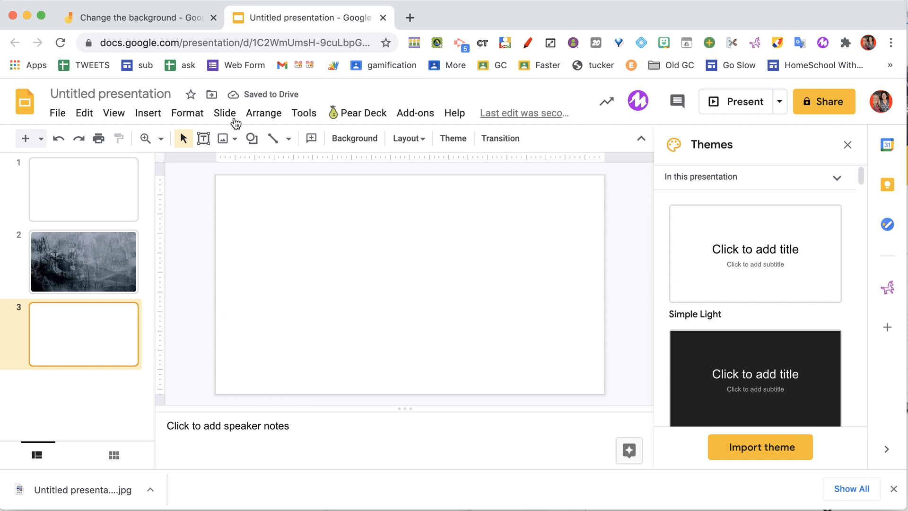
pyautogui.click(251, 138)
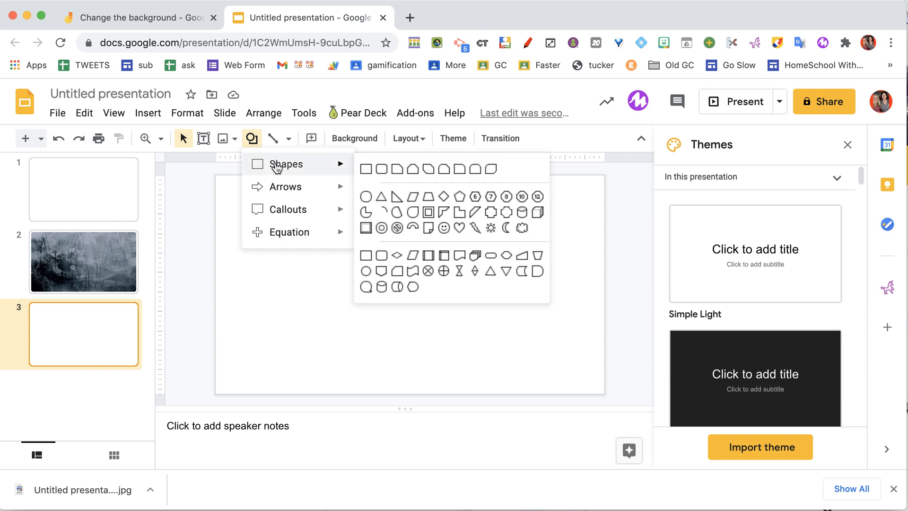
pyautogui.moveTo(367, 168)
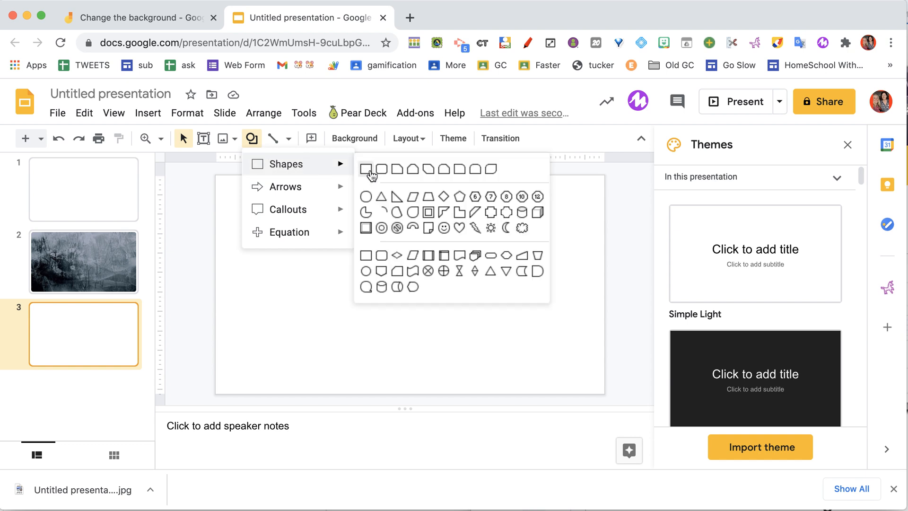
pyautogui.click(366, 168)
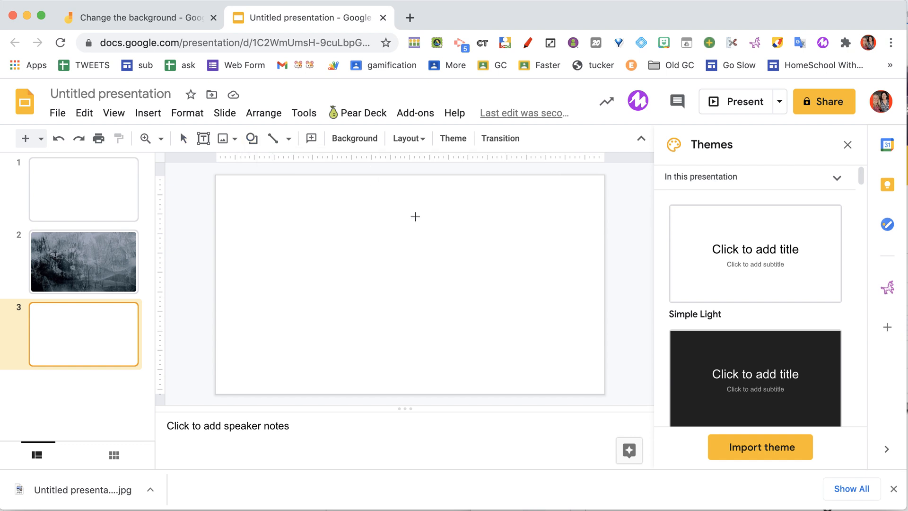
# - Draw a square near the top of the slide and give it a thick border
pyautogui.moveTo(415, 216); pyautogui.dragTo(494, 282)
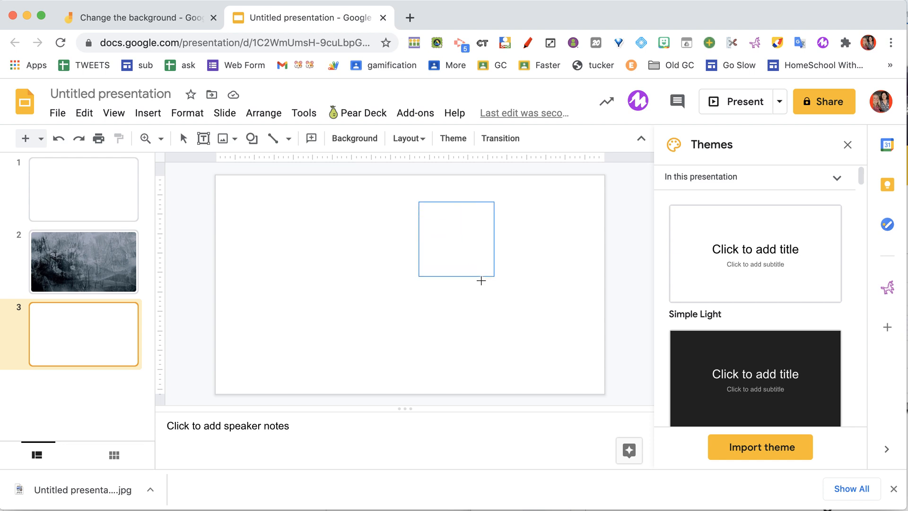
pyautogui.moveTo(418, 201); pyautogui.dragTo(495, 276)
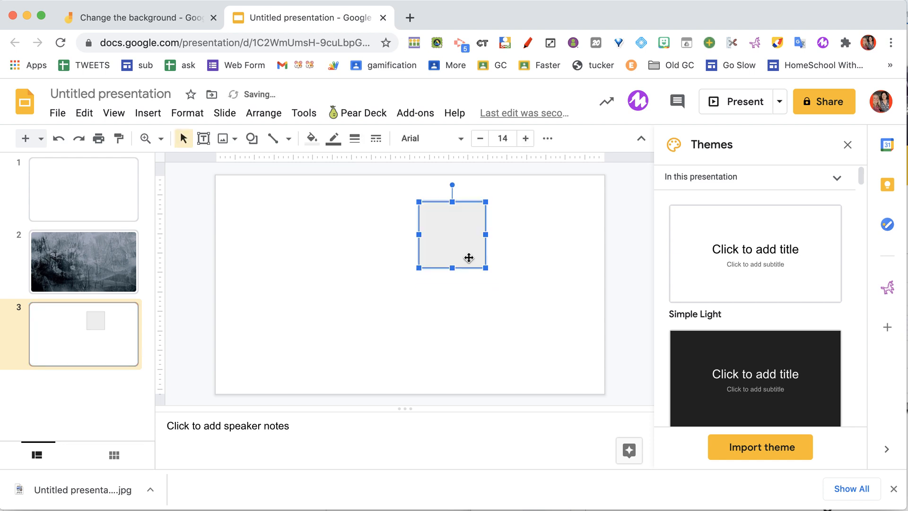
pyautogui.moveTo(354, 138)
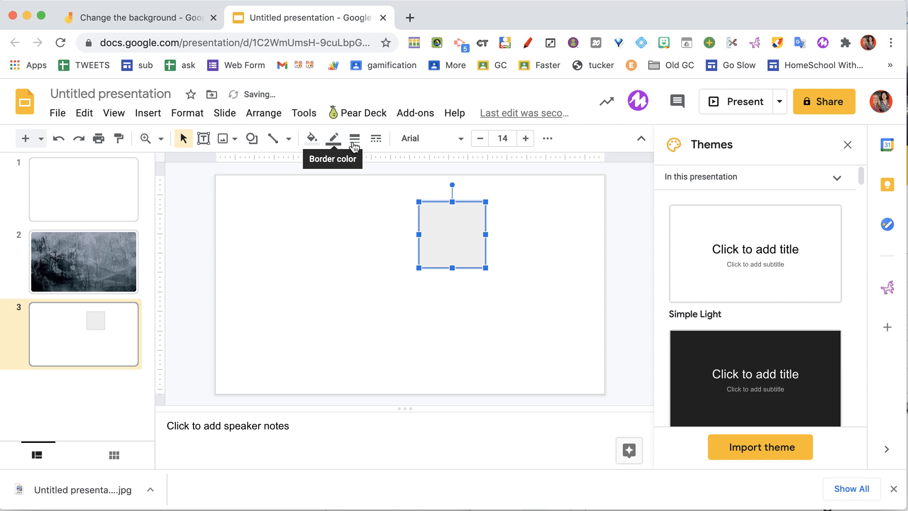
pyautogui.click(333, 138)
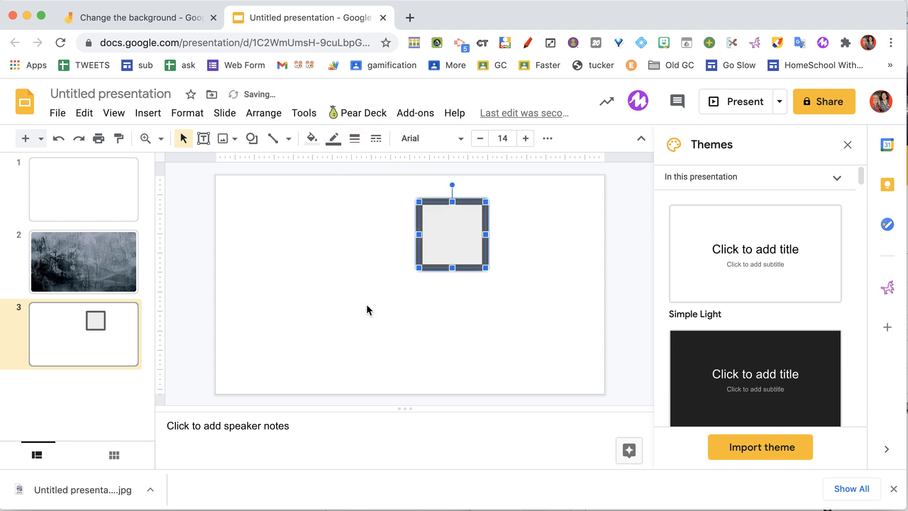
pyautogui.moveTo(374, 282)
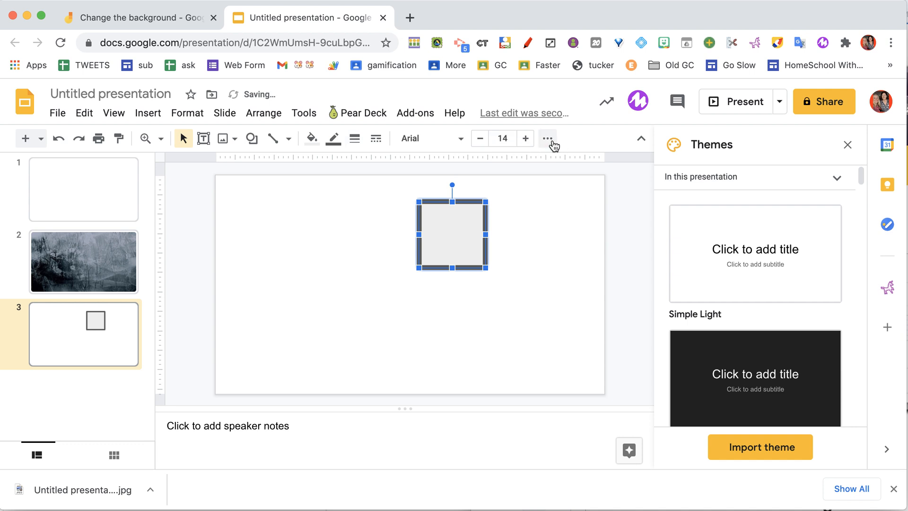
# - Add a drop shadow to the square via Format options
pyautogui.click(547, 139)
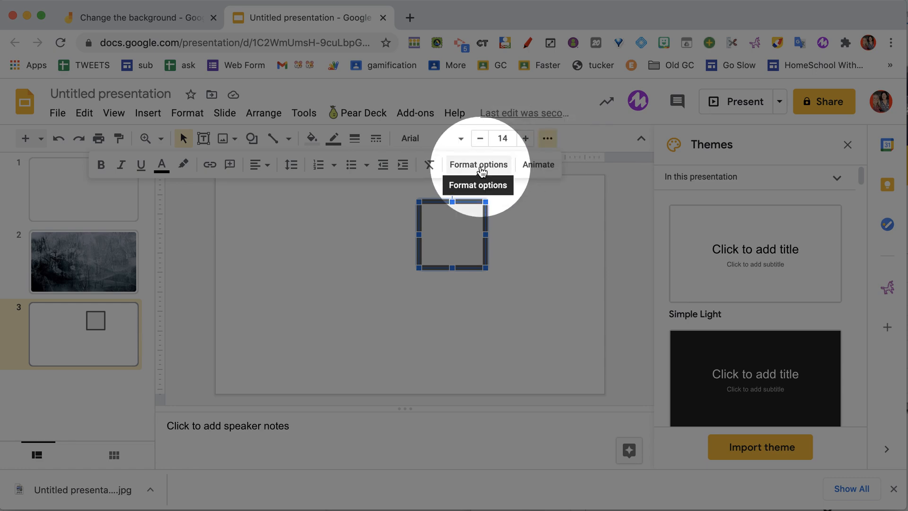
pyautogui.click(479, 164)
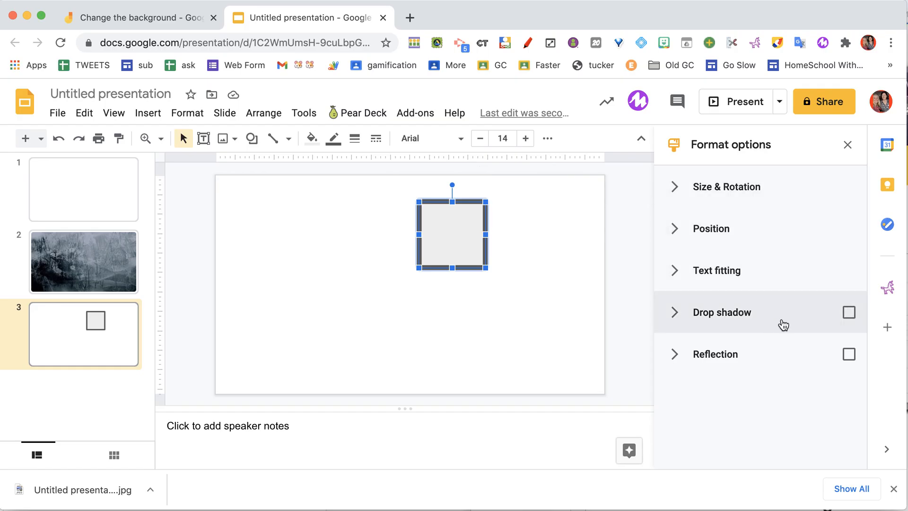
pyautogui.click(848, 312)
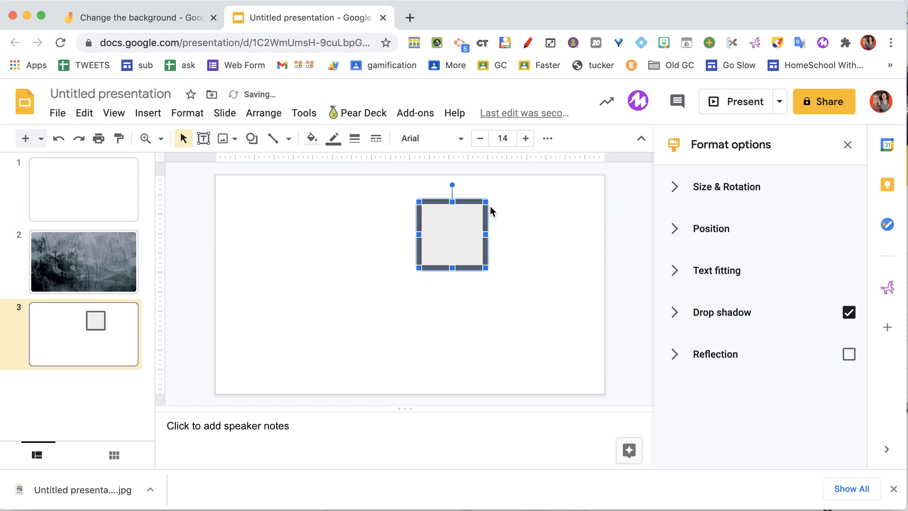
# - Fill the square with a light grey gradient and place a copy to its right
pyautogui.click(311, 139)
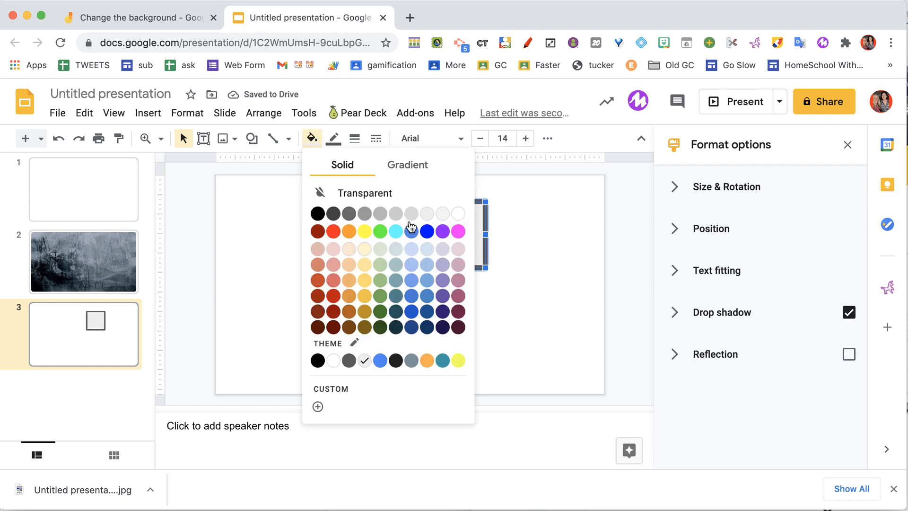
pyautogui.click(407, 165)
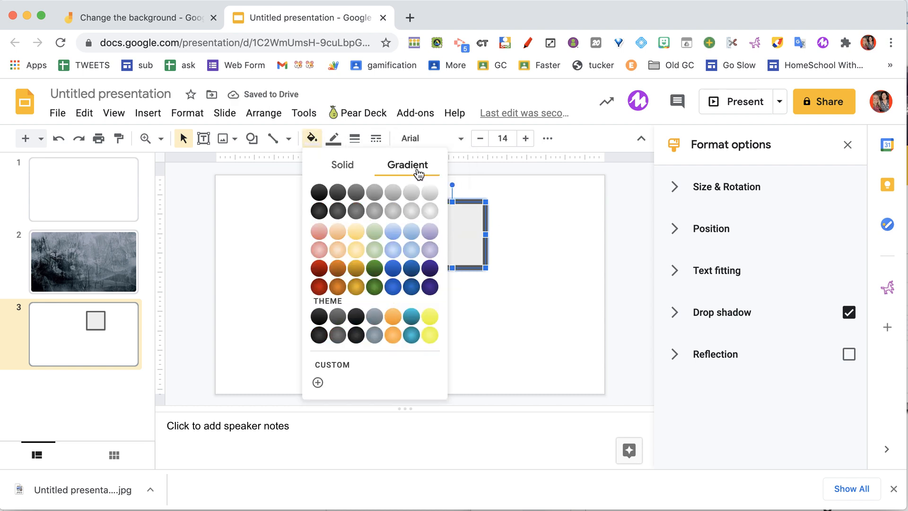
pyautogui.click(430, 212)
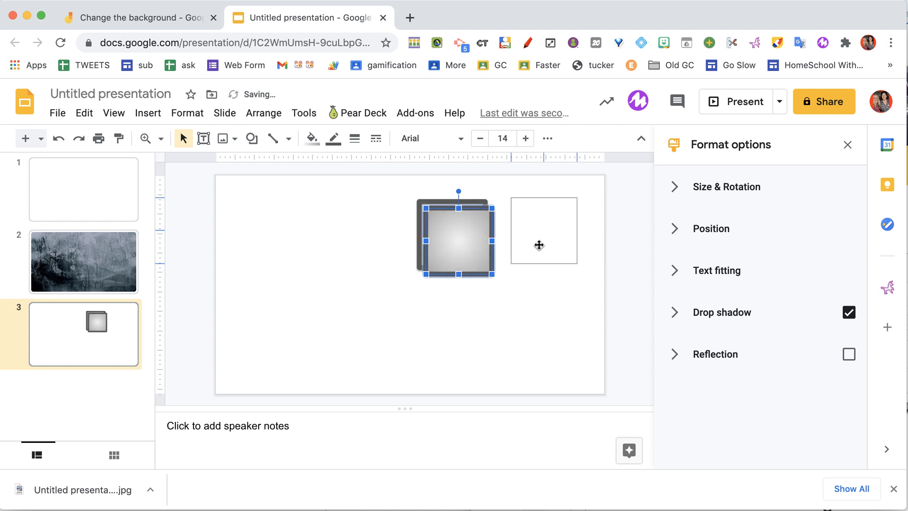
pyautogui.moveTo(456, 237); pyautogui.dragTo(538, 235)
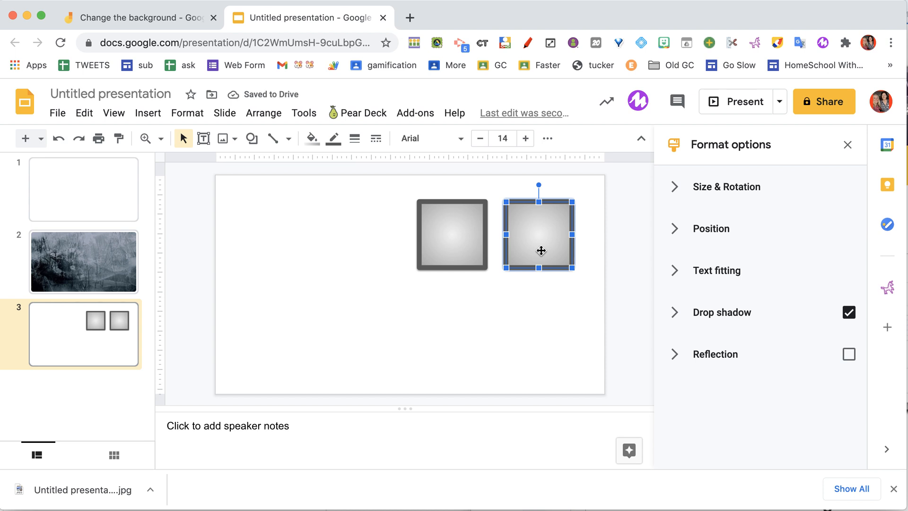
pyautogui.click(385, 297)
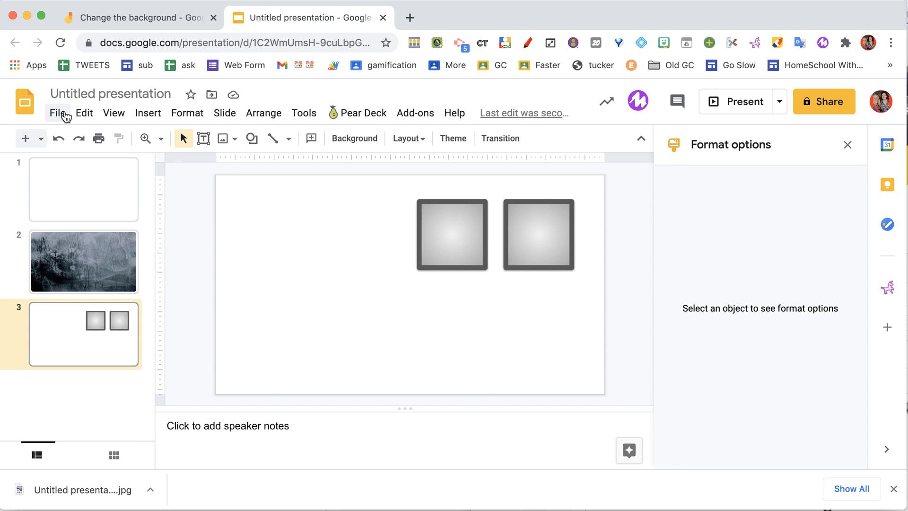
# - Download the two-framed-squares slide from Google Slides as a JPEG image
pyautogui.click(58, 112)
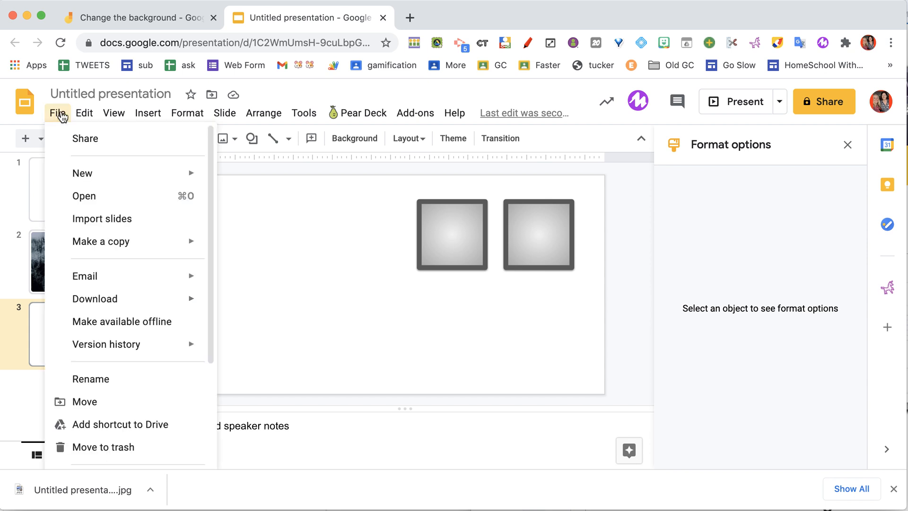
pyautogui.click(94, 298)
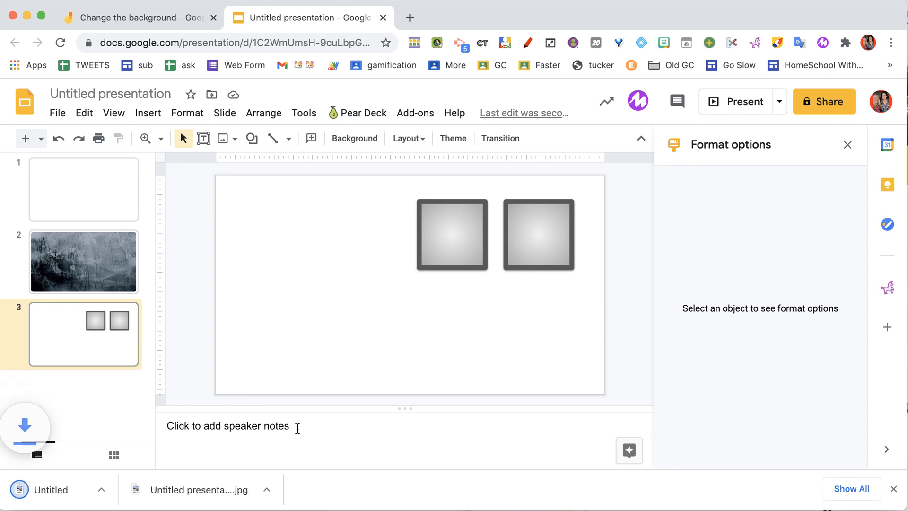
# - In Jamboard, start an image upload for the fifth frame's background
pyautogui.click(139, 17)
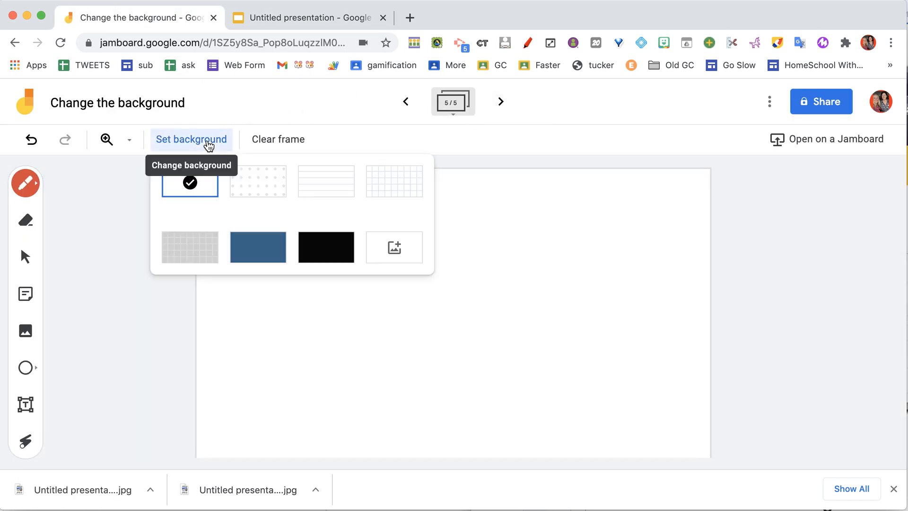
pyautogui.click(394, 247)
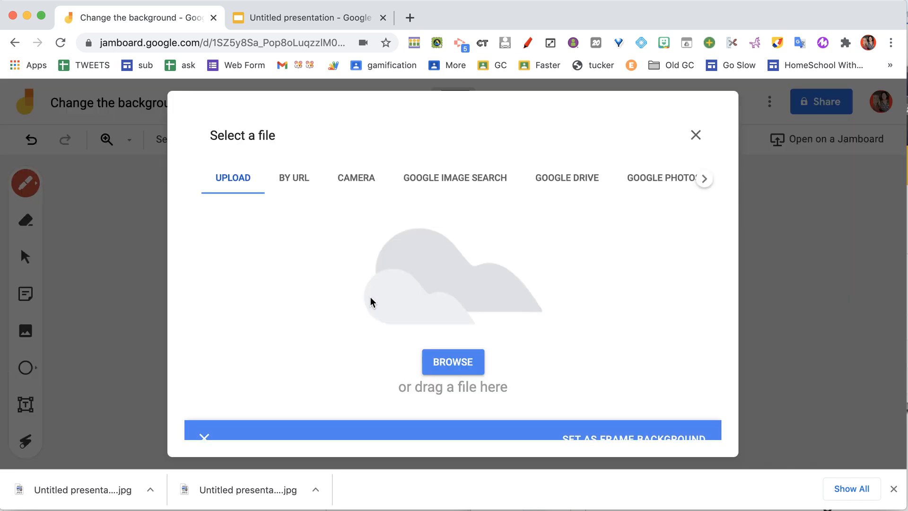